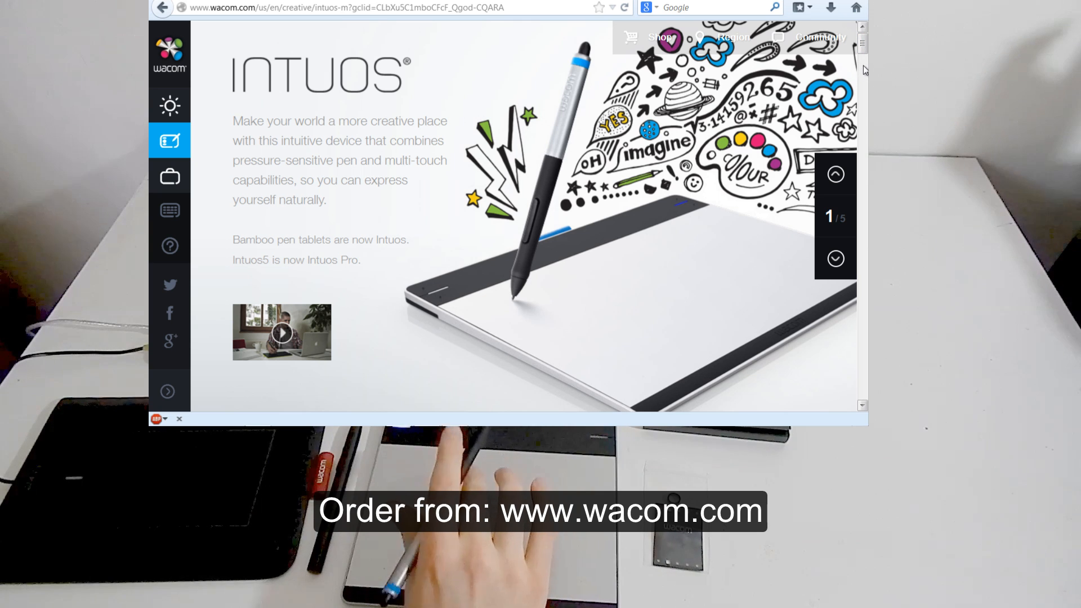
mouse_move(857, 65)
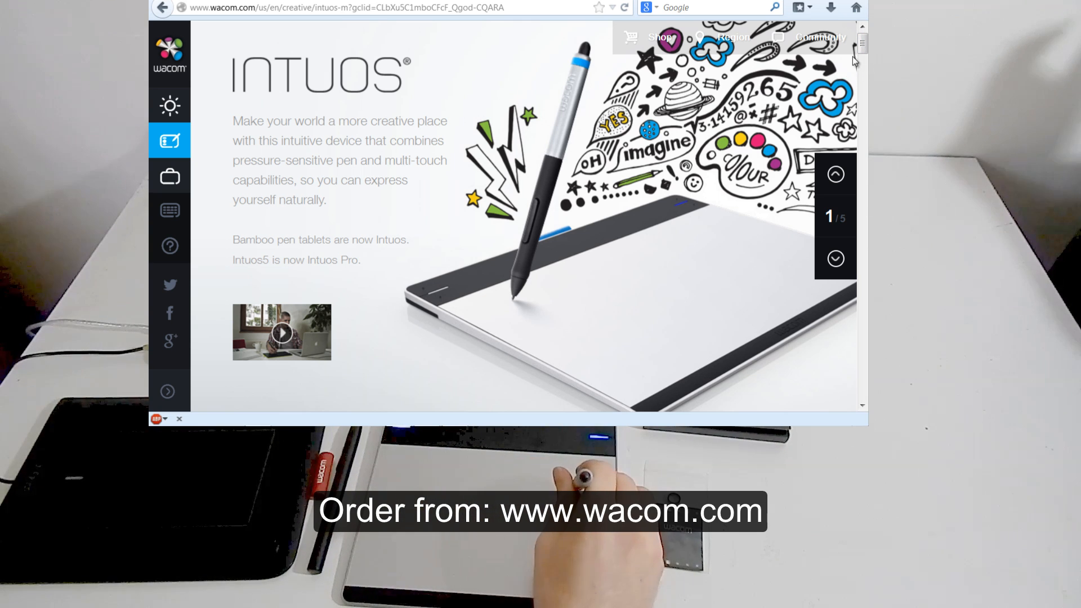
Scroll the wacom.com Intuos page down to the Rotate, Scroll and Zoom gestures section.
scroll("down", 3)
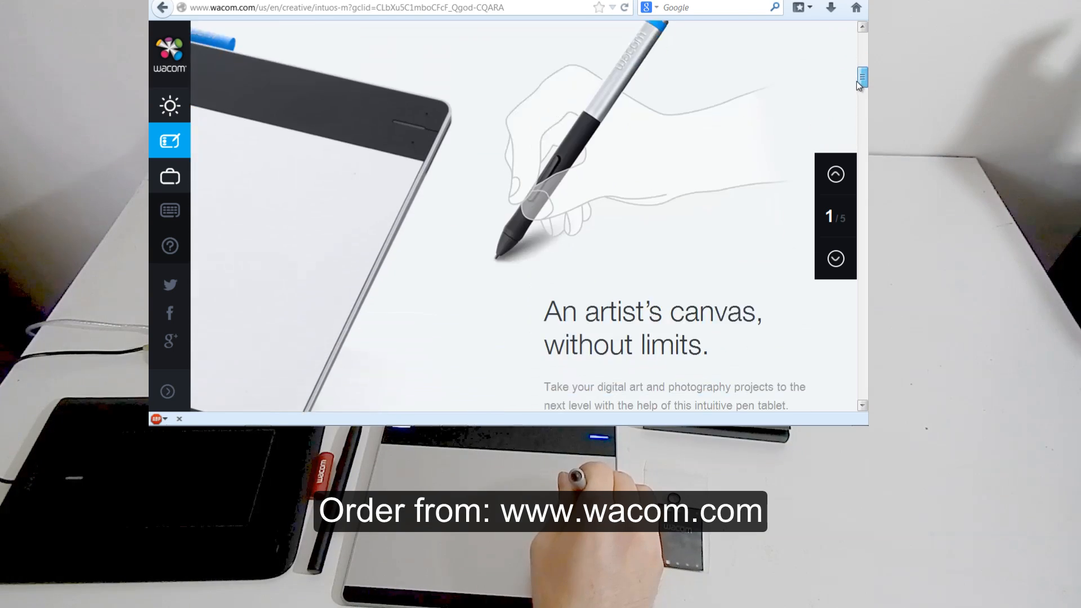
left_click(834, 258)
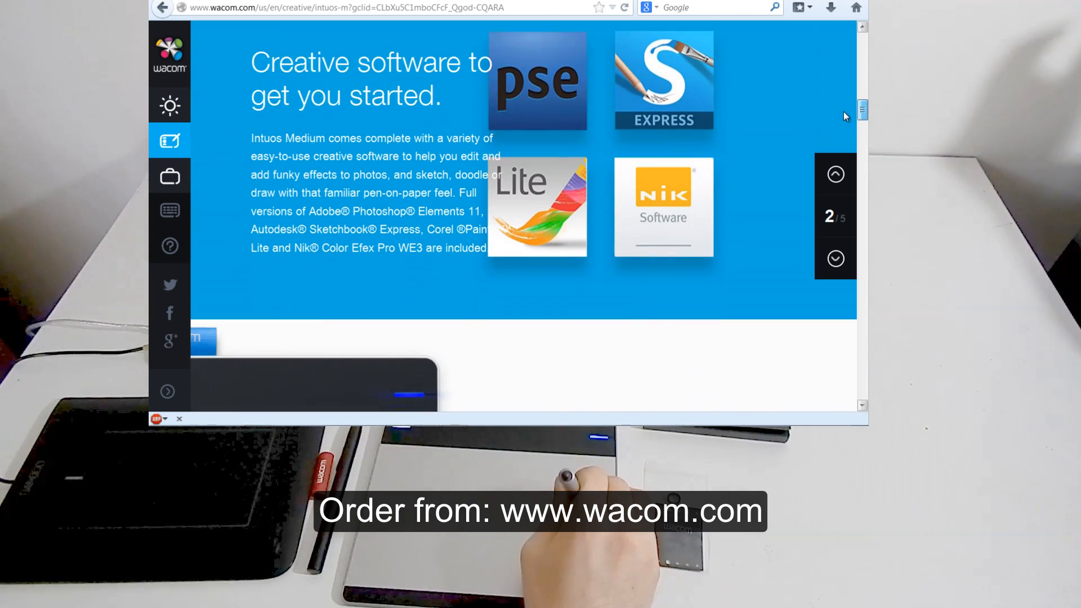
scroll("down", 3)
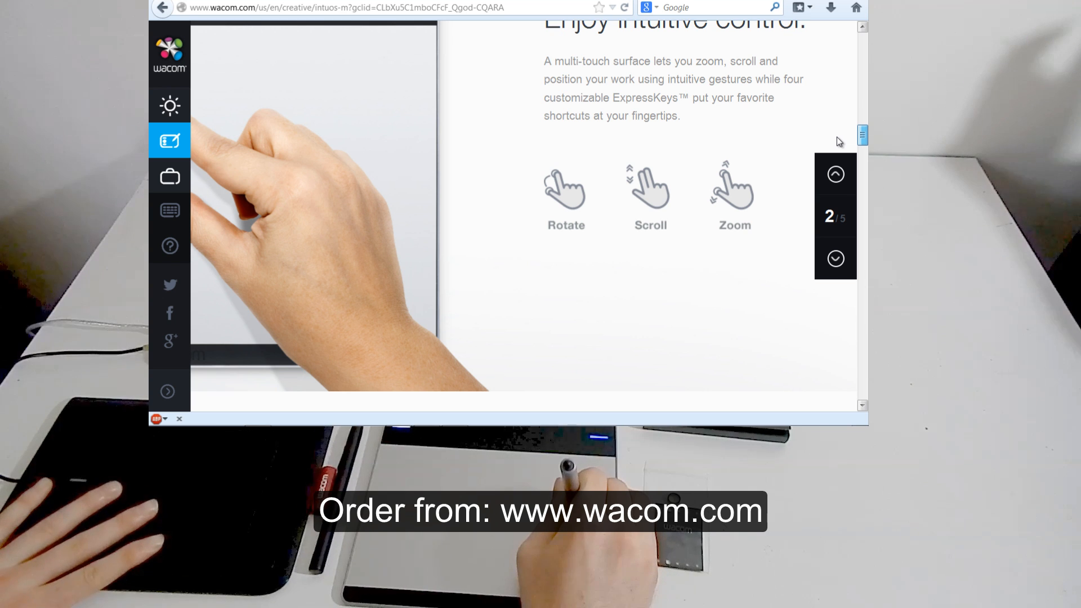
scroll("down", 3)
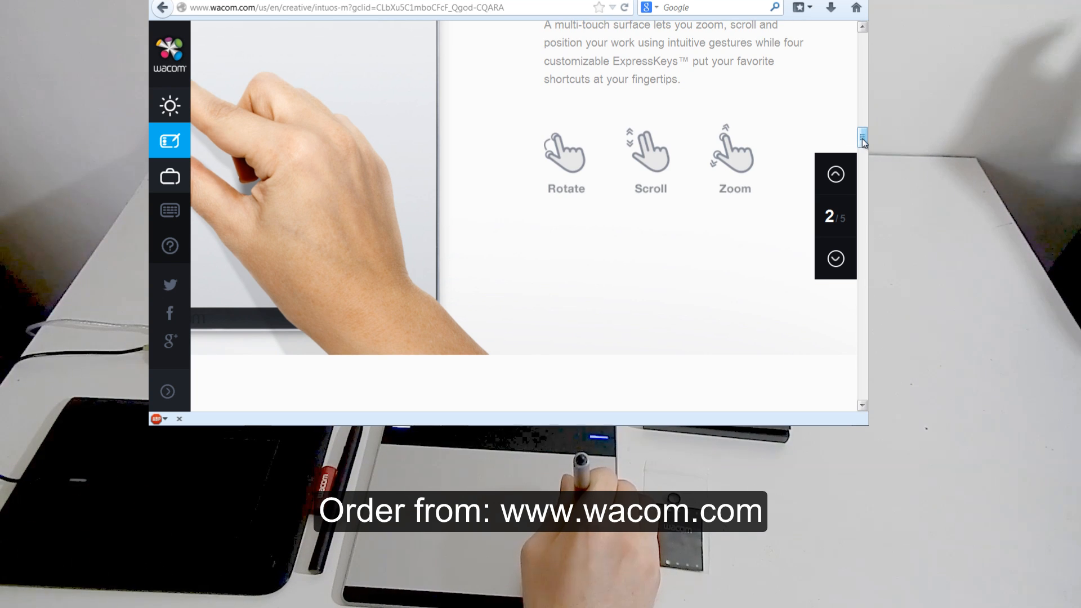
scroll("down", 3)
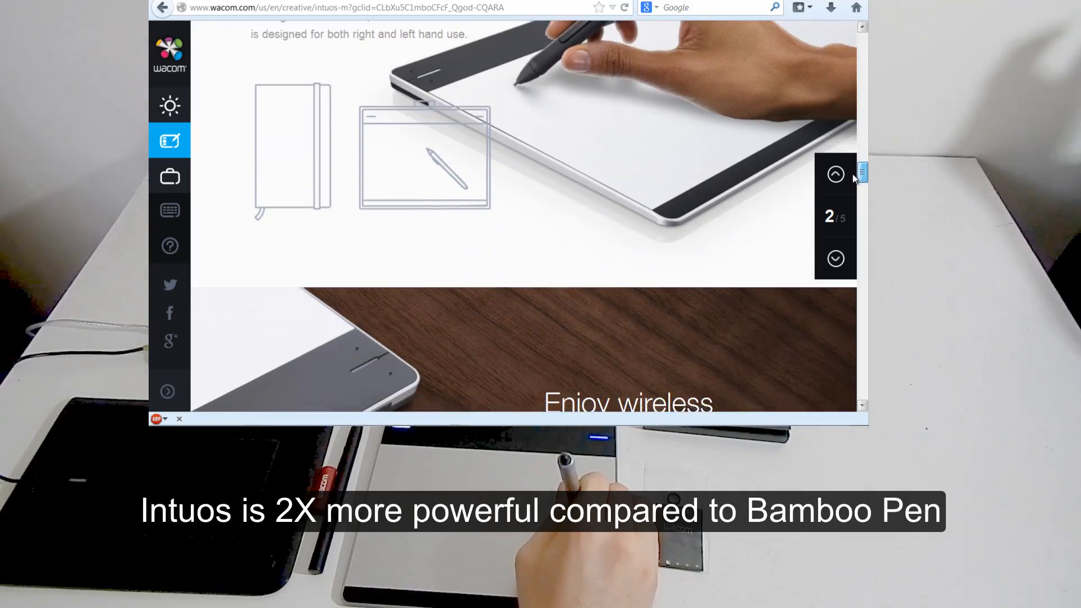
scroll("down", 3)
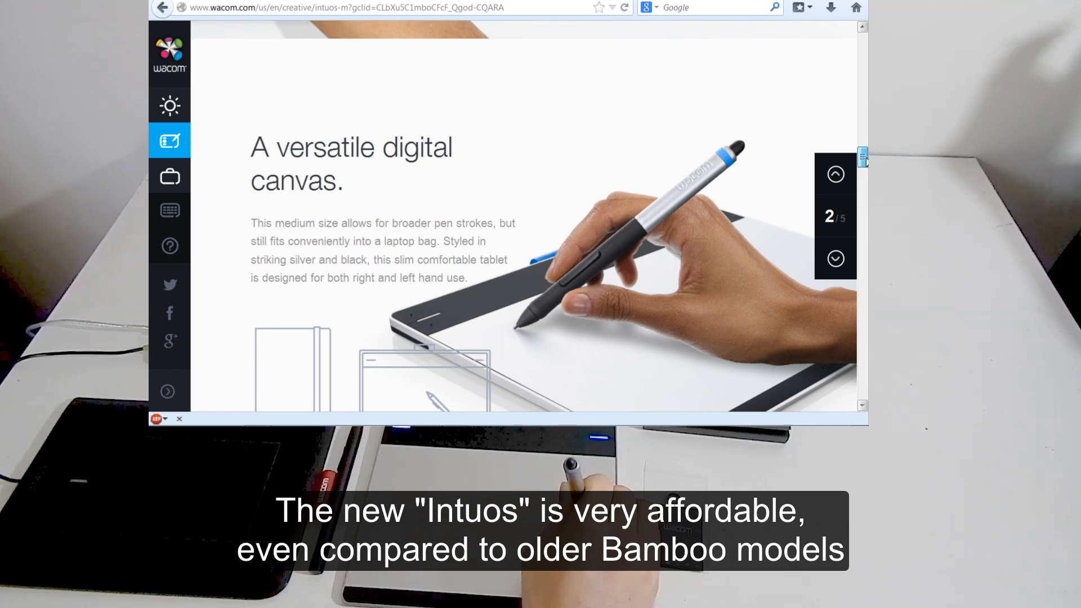
scroll("down", 3)
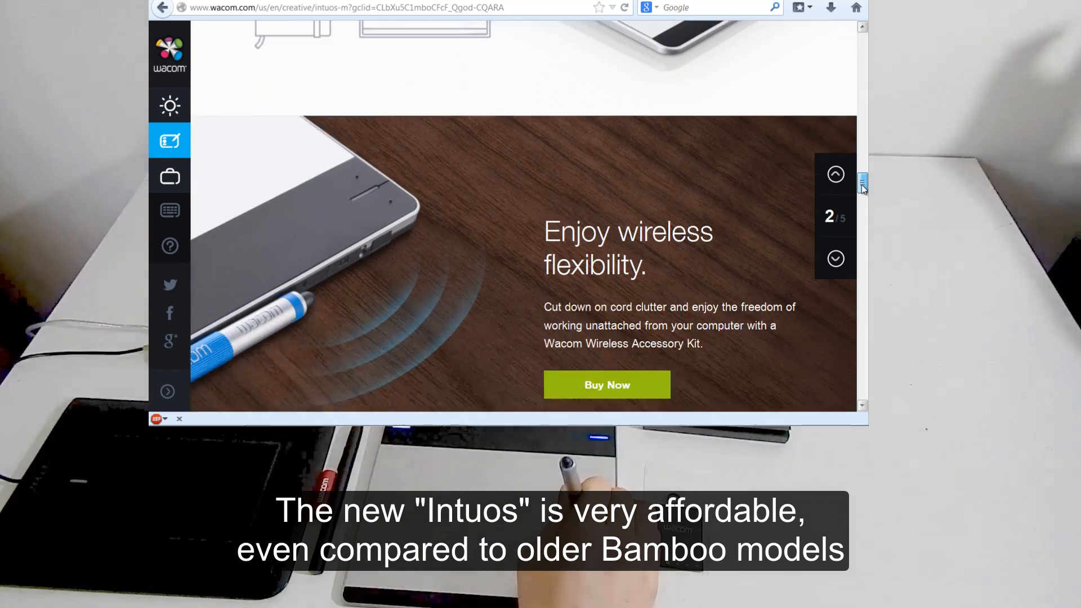
scroll("down", 3)
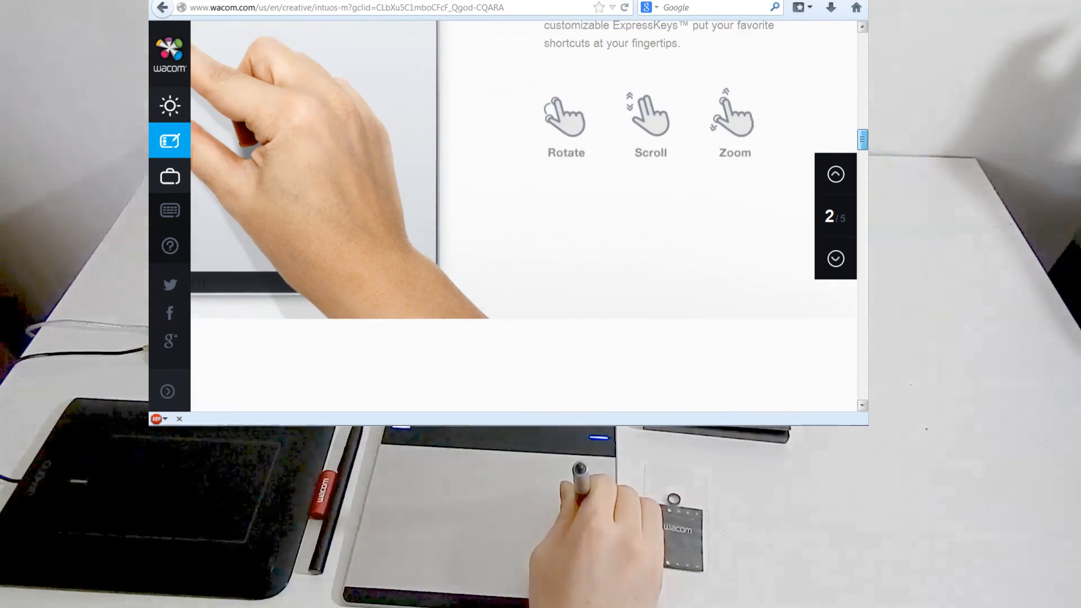
left_click(835, 174)
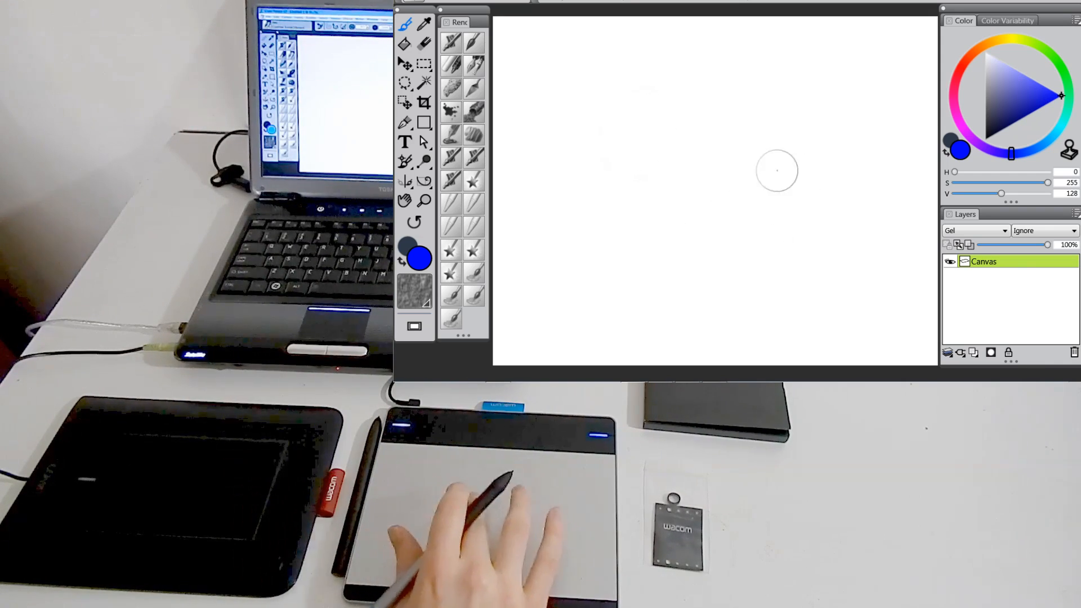
mouse_move(589, 152)
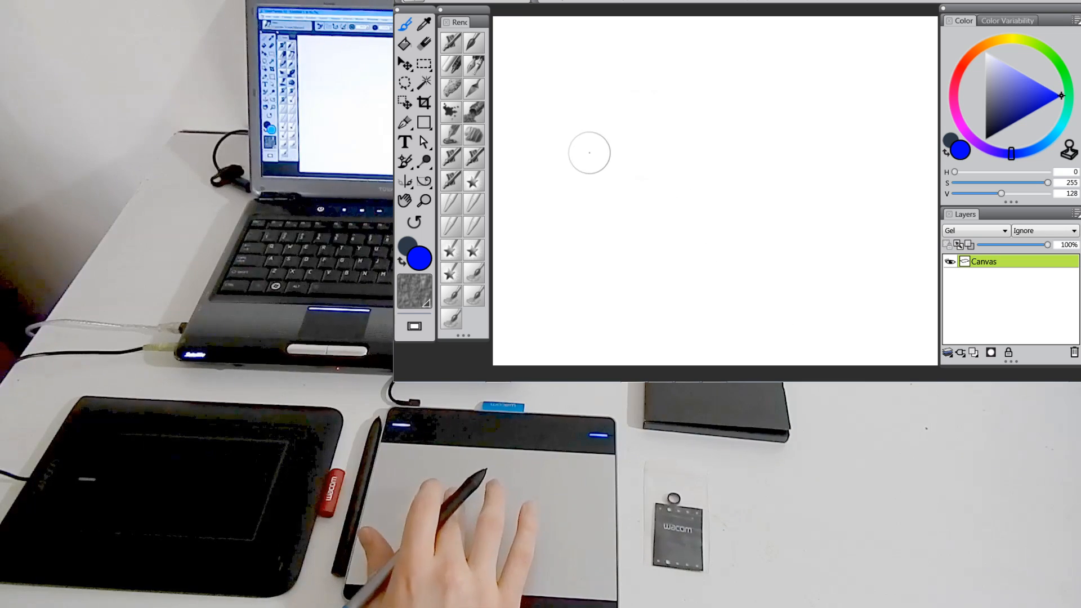
mouse_move(856, 283)
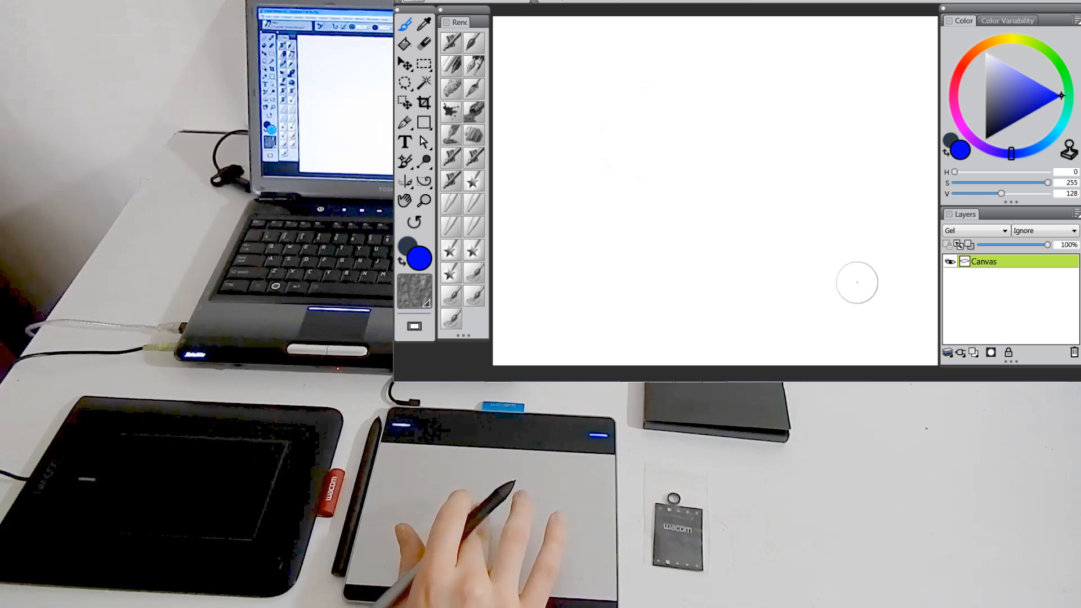
mouse_move(562, 86)
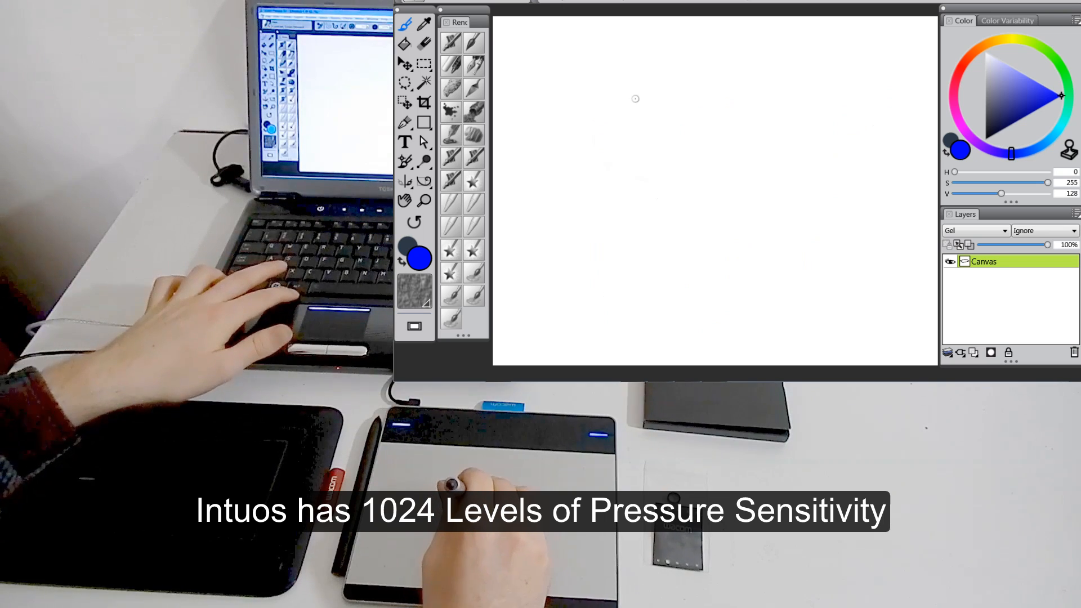
mouse_move(848, 74)
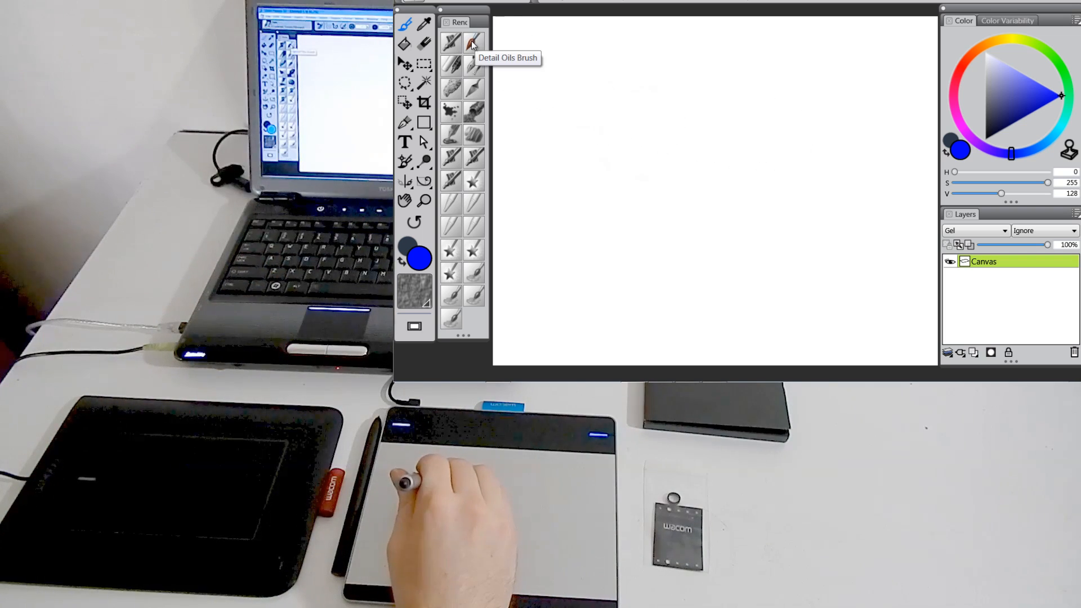
mouse_move(452, 82)
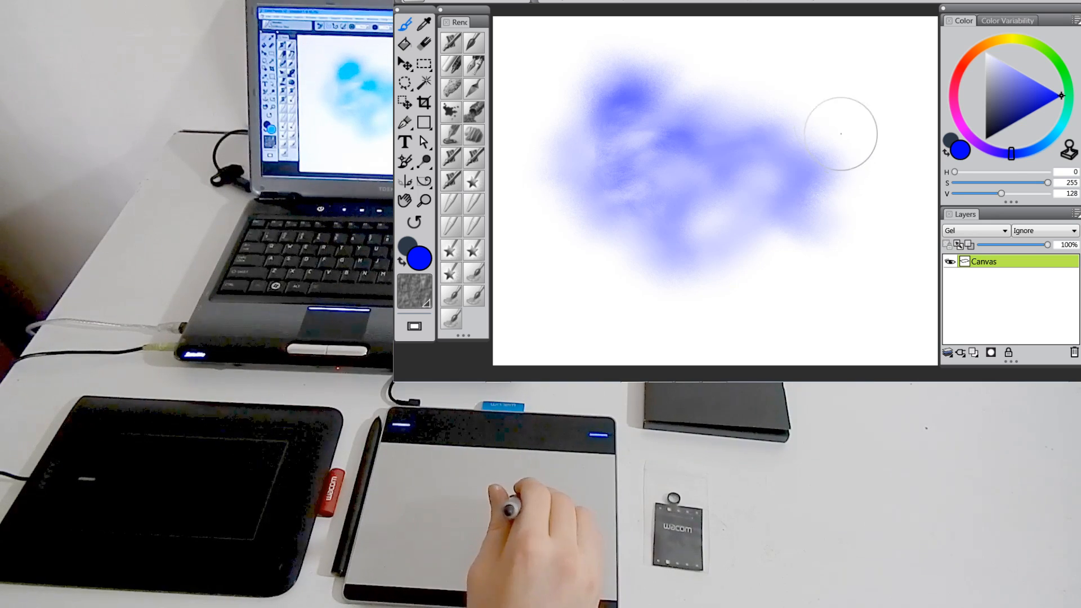
mouse_move(719, 103)
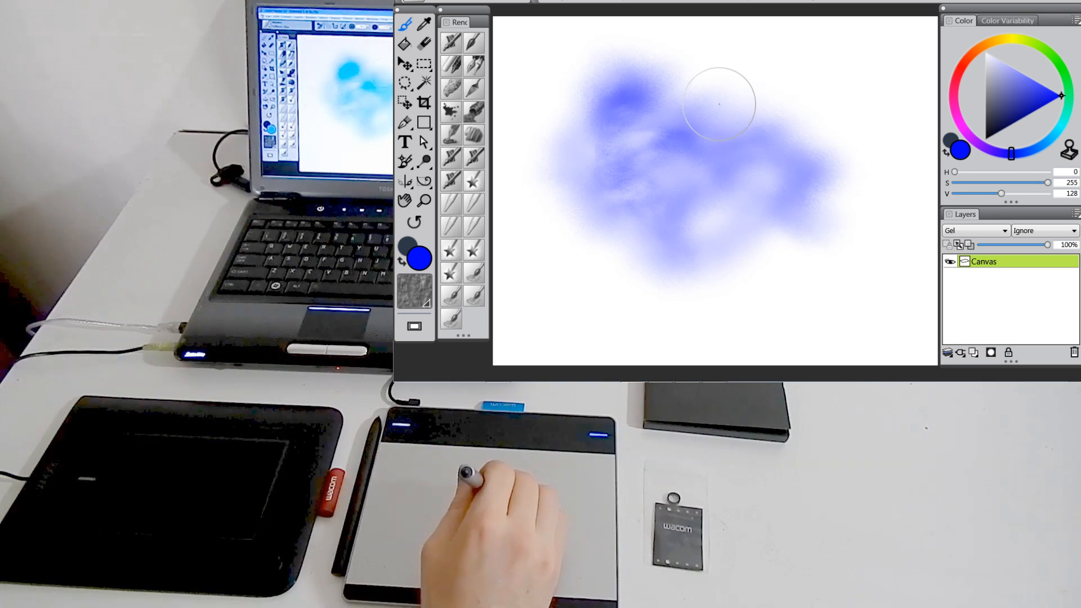